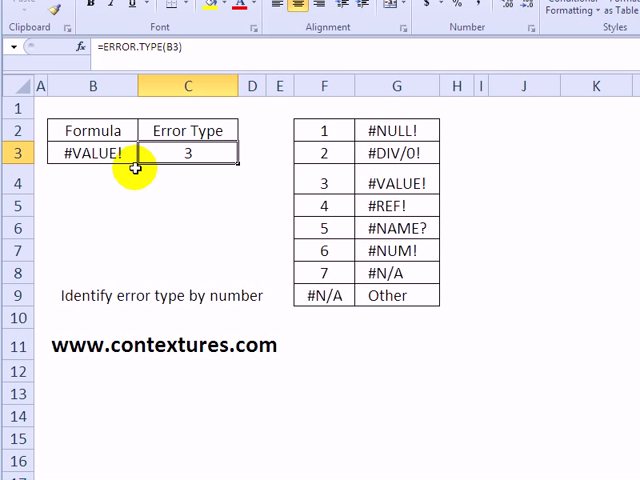
mouse_move(170, 138)
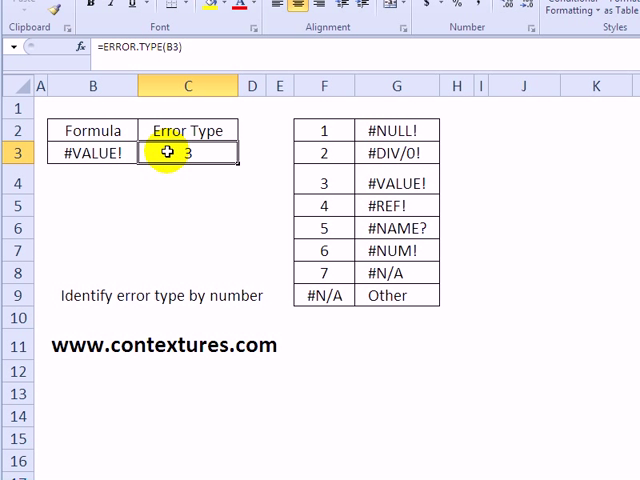
mouse_move(340, 130)
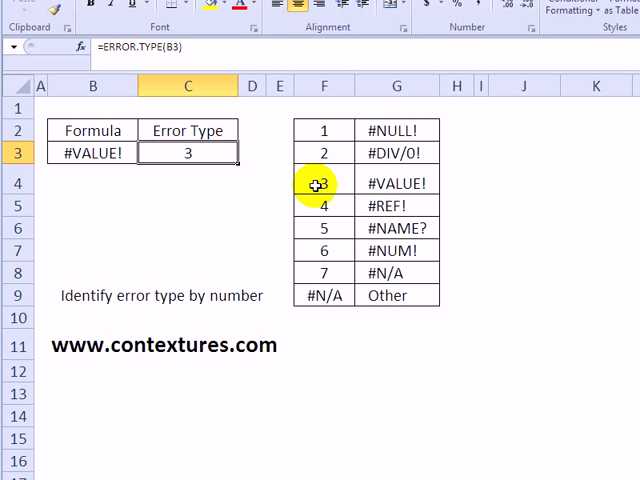
mouse_move(390, 182)
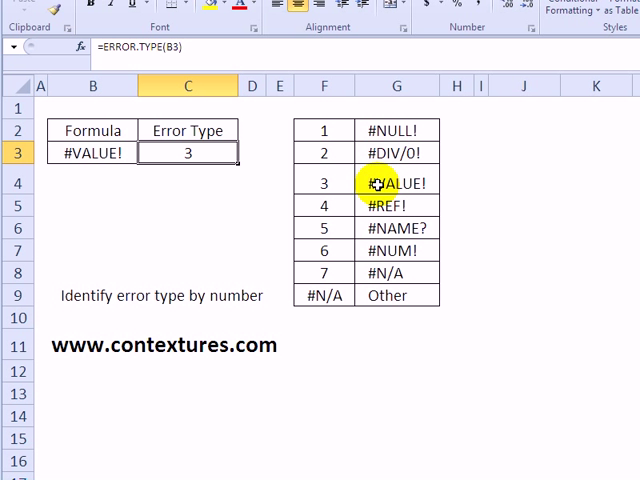
mouse_move(390, 228)
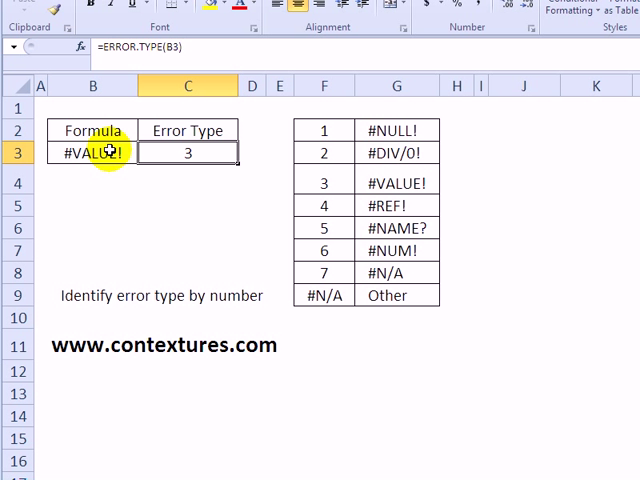
- Edit the test formula to reference an unknown name so it returns #NAME? with error type 5
left_click(92, 152)
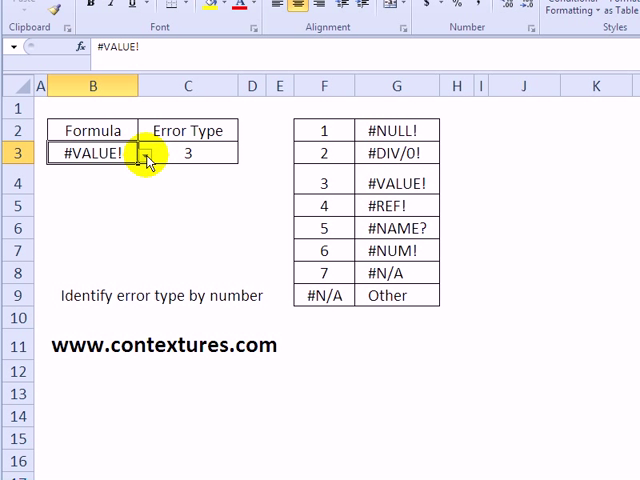
left_click(144, 154)
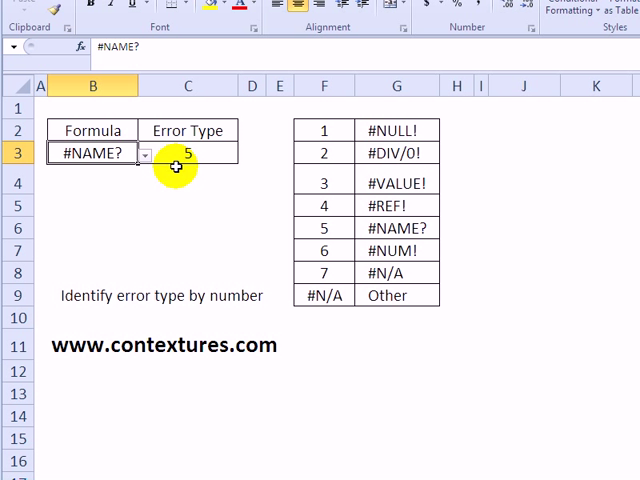
mouse_move(92, 152)
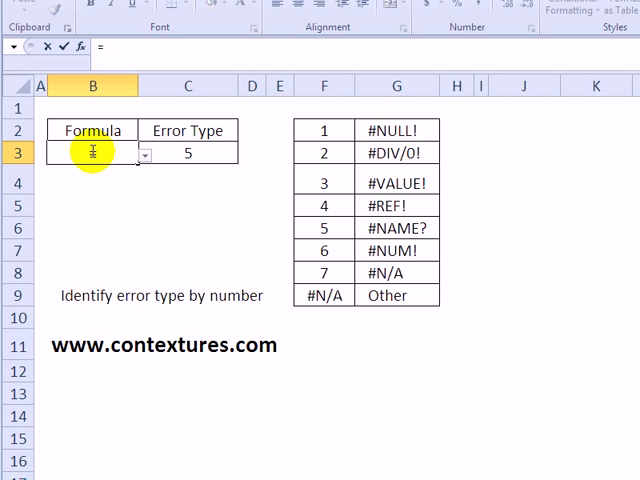
- Enter =3/0 as the test formula so it returns a divide-by-zero error
type("=3/0")
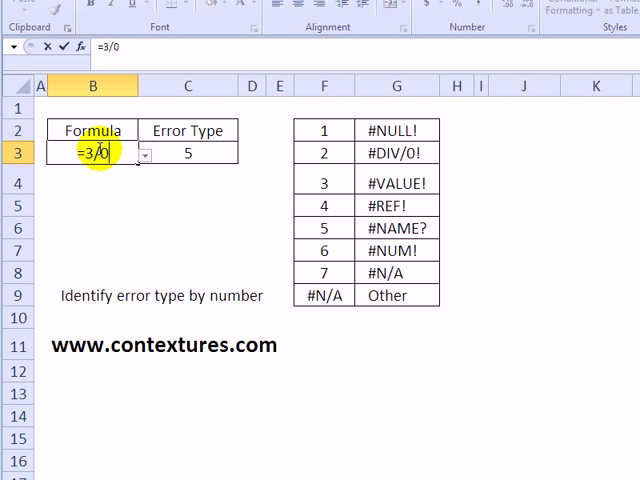
key("Return")
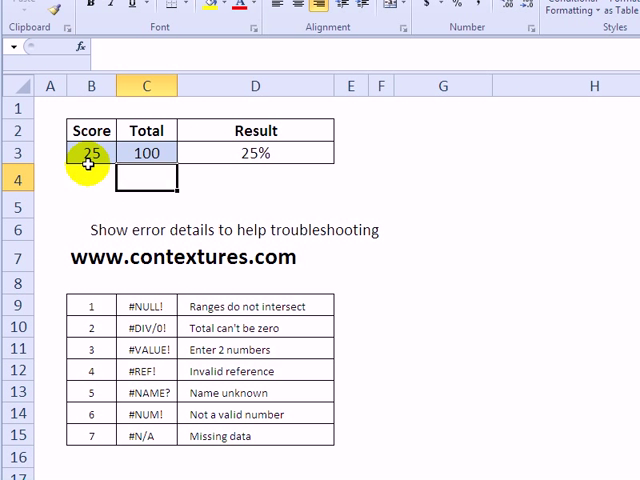
mouse_move(190, 152)
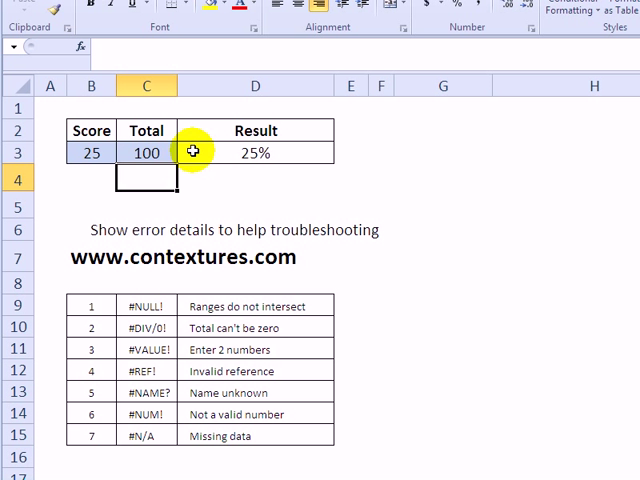
mouse_move(144, 152)
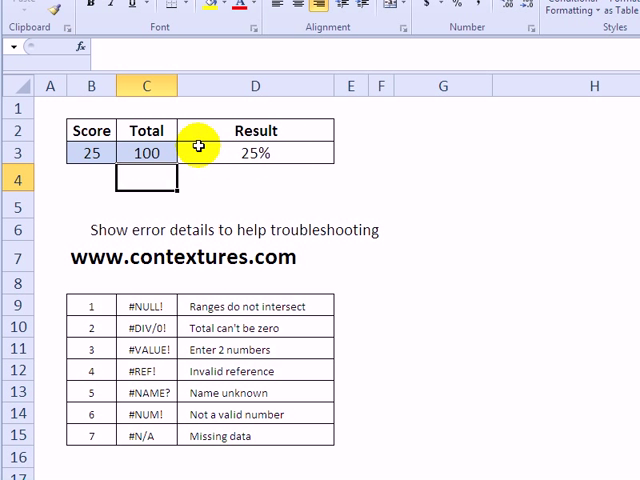
- Set Total to 0 so Result shows #DIV/0! and inspect the Result cell's IF formula
left_click(148, 152)
type("0")
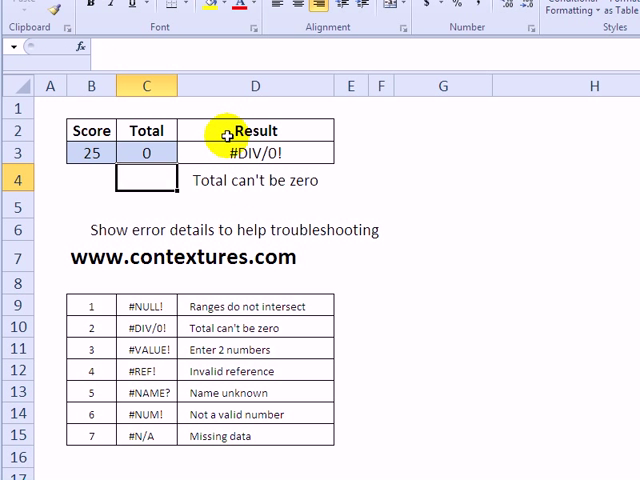
left_click(252, 152)
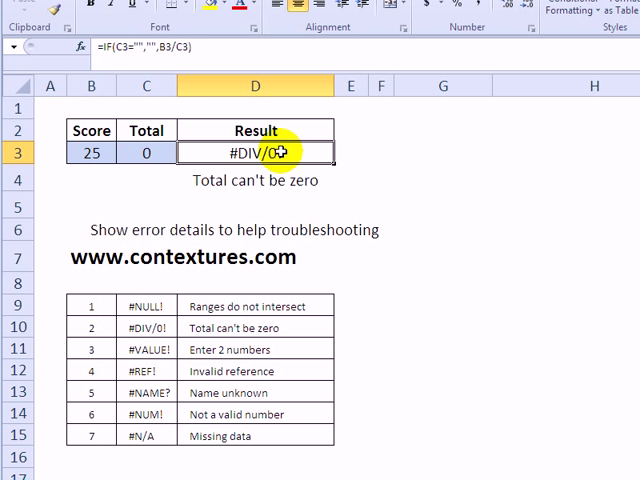
mouse_move(176, 48)
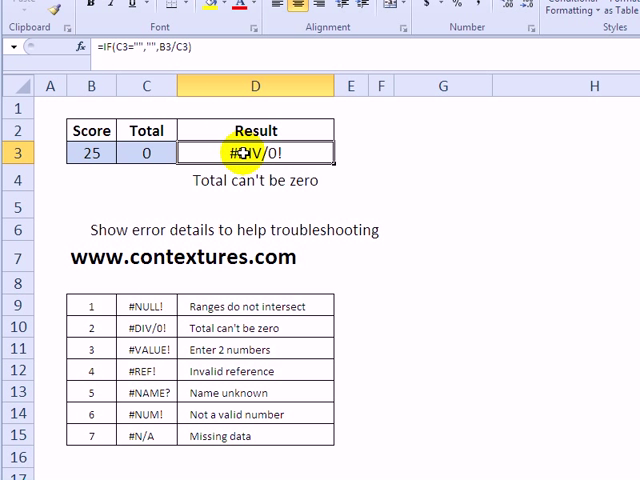
left_click(256, 180)
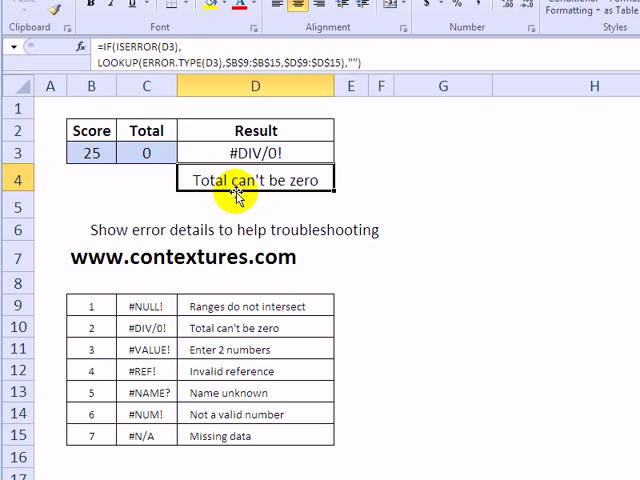
mouse_move(160, 64)
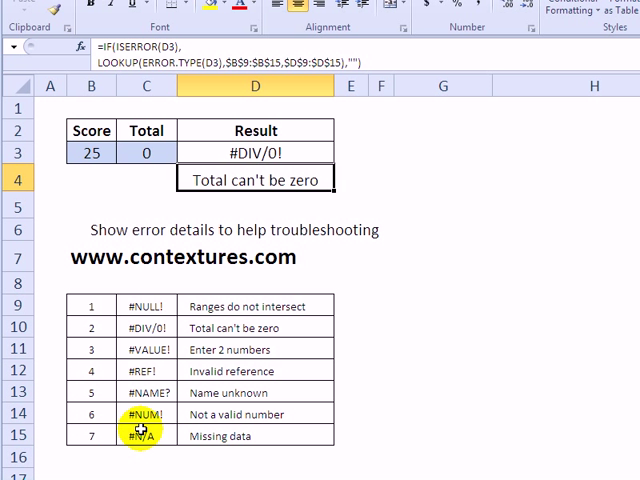
mouse_move(226, 444)
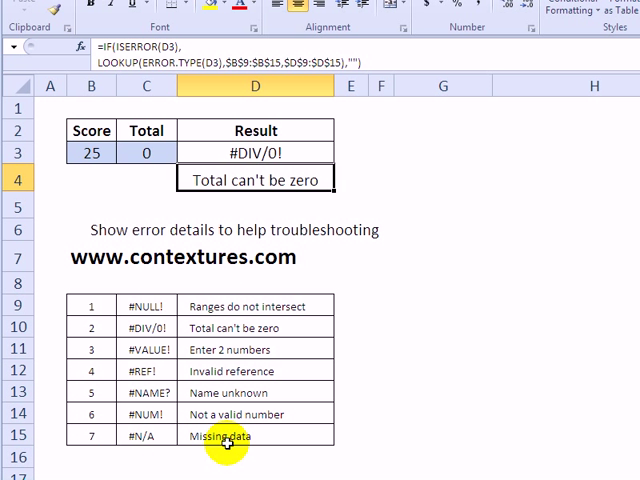
mouse_move(252, 304)
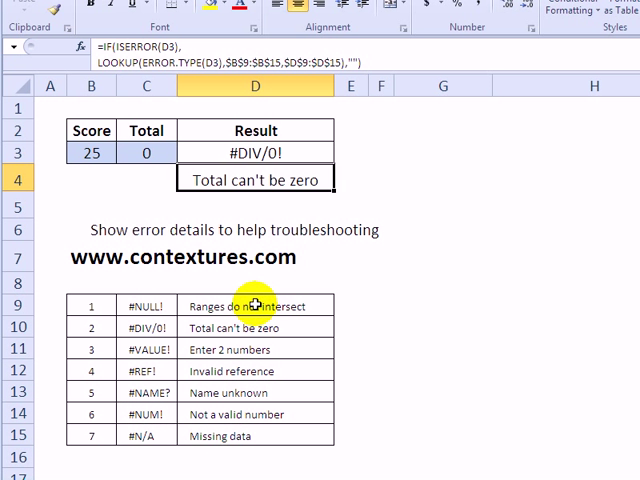
mouse_move(262, 280)
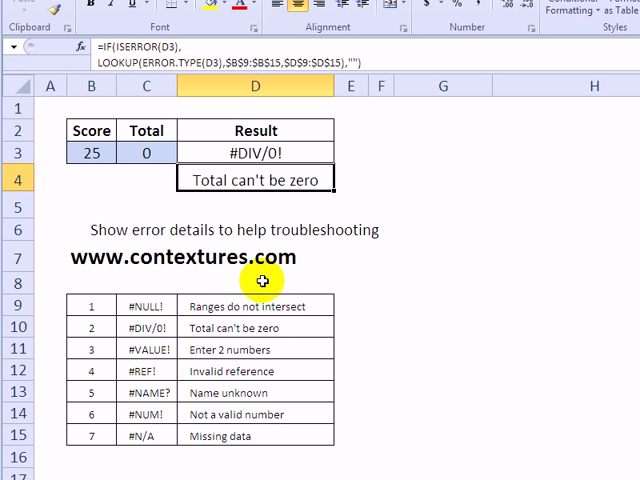
mouse_move(322, 180)
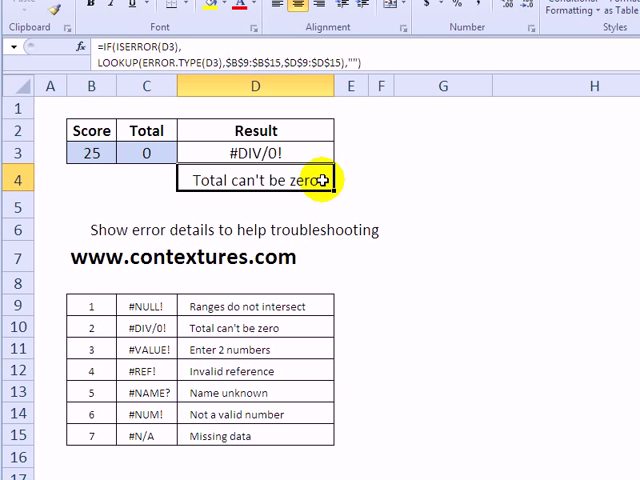